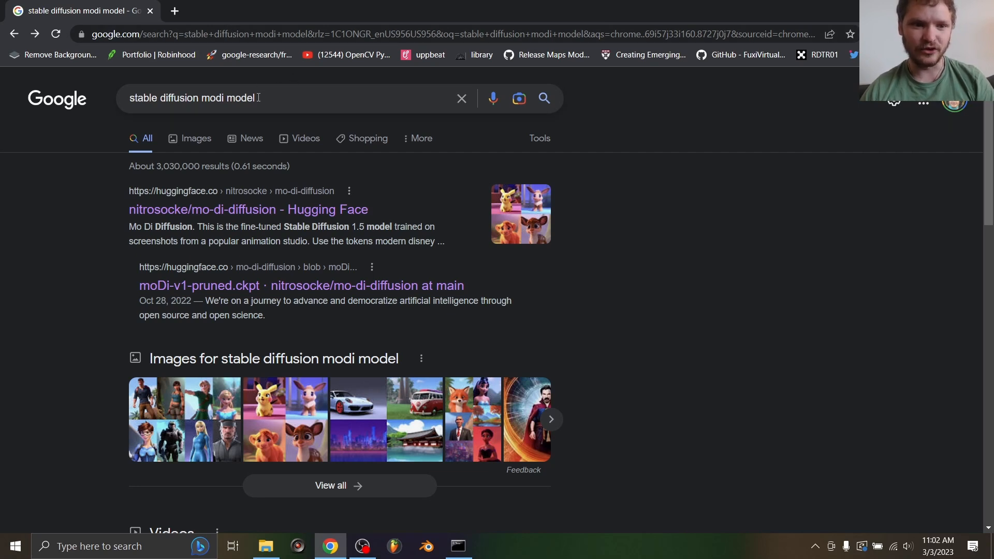
- Search Google for the mo-di-diffusion model and reach its moDi-v1-pruned.ckpt Hugging Face file page
click(193, 97)
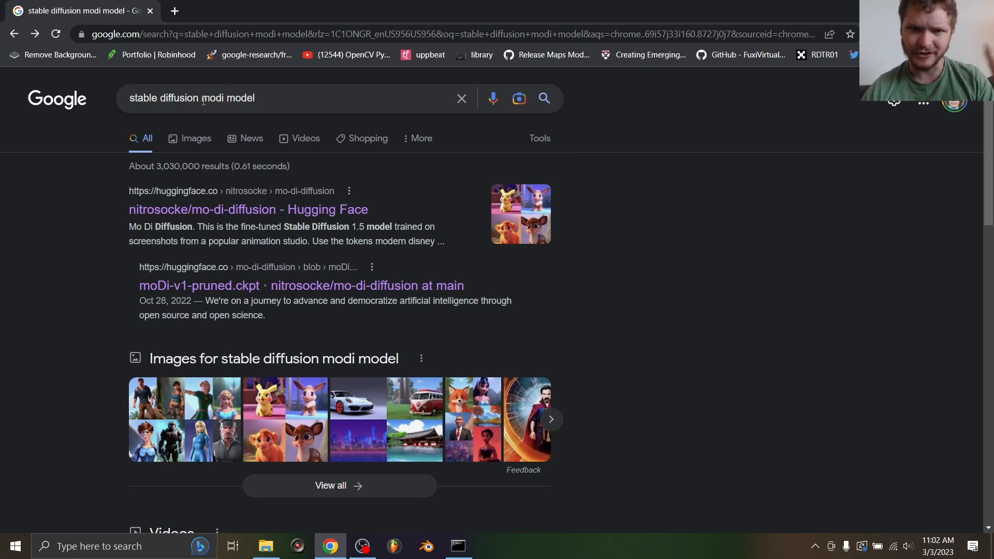
click(247, 210)
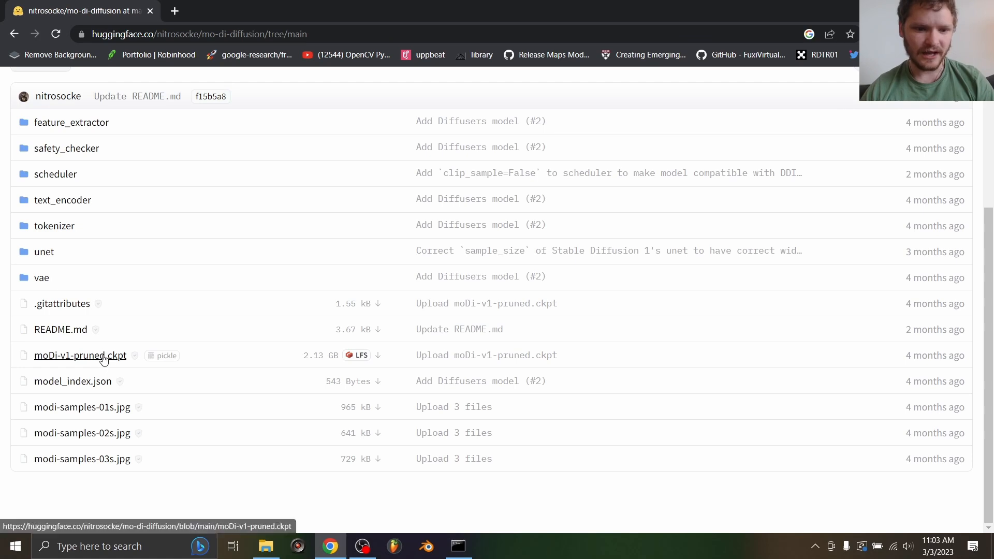
click(81, 355)
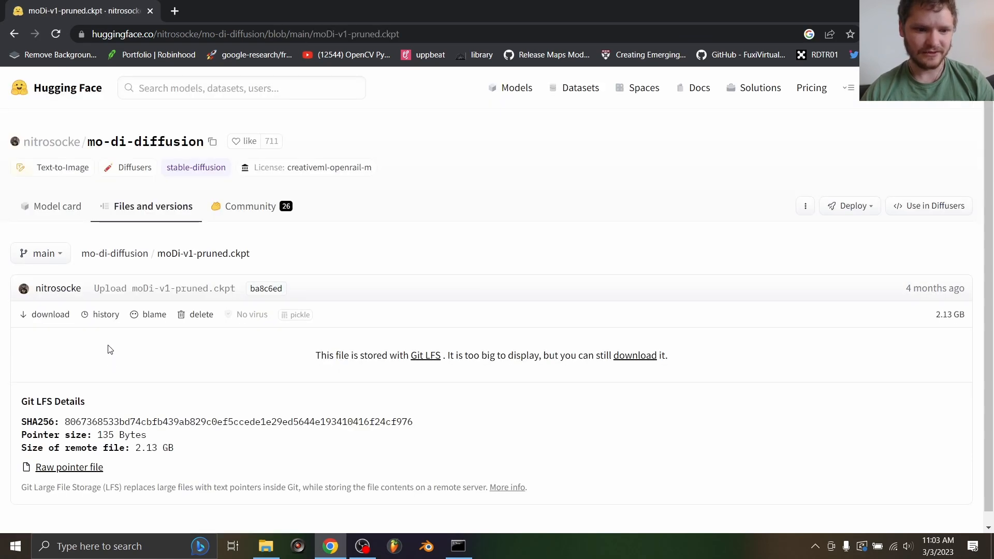
mouse_move(263, 524)
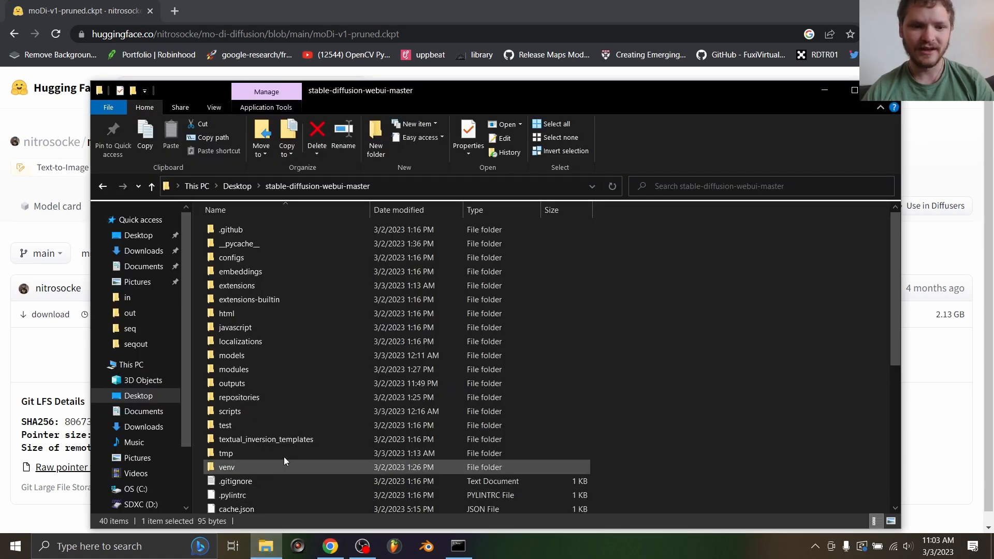
mouse_move(257, 377)
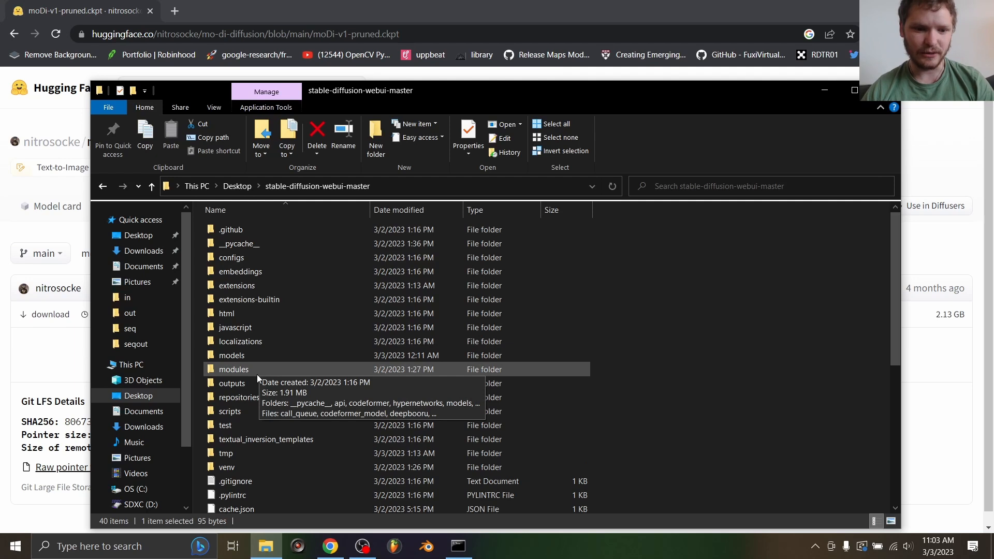
- Locate moDi-v1-pruned.ckpt inside models > Stable-diffusion, then bring up the web UI console
click(231, 356)
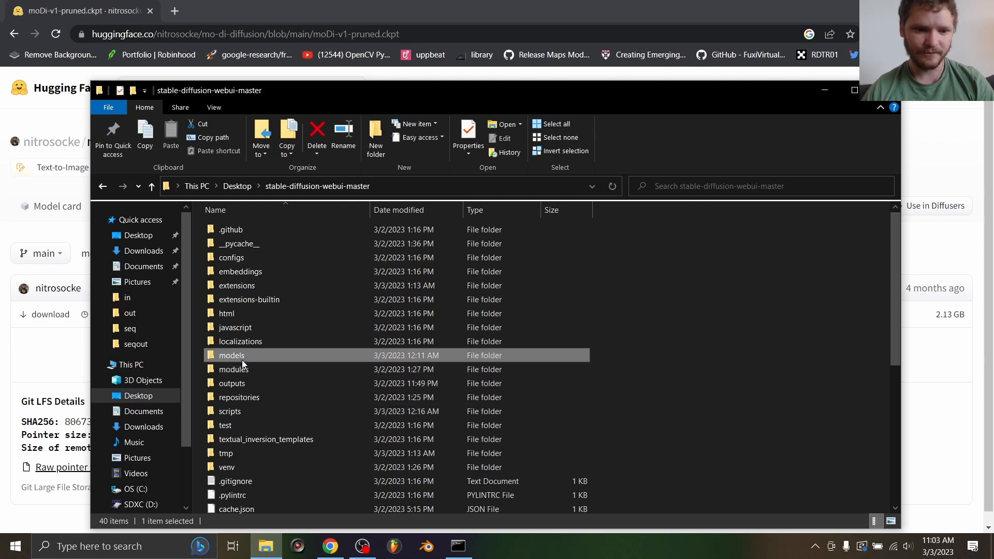
double_click(231, 355)
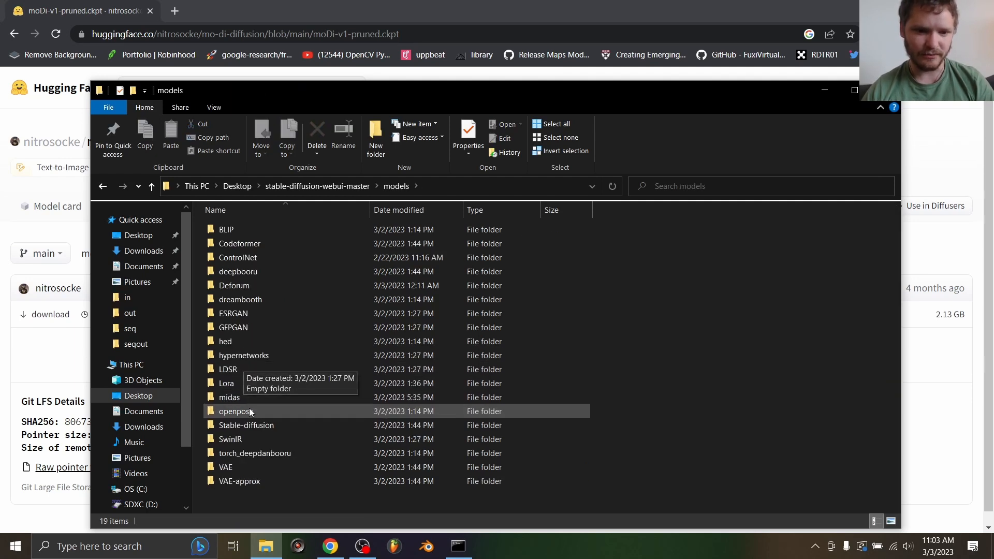
double_click(246, 425)
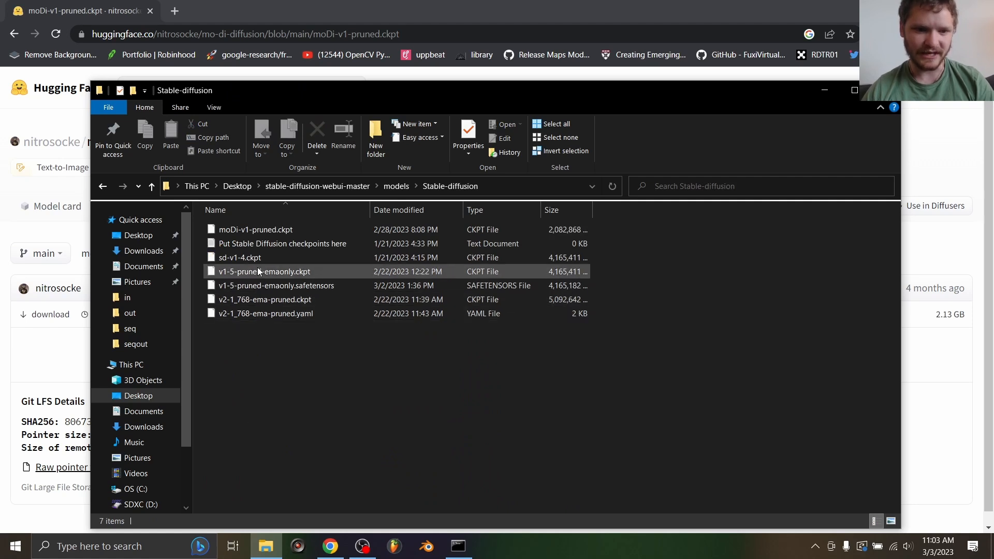
click(255, 229)
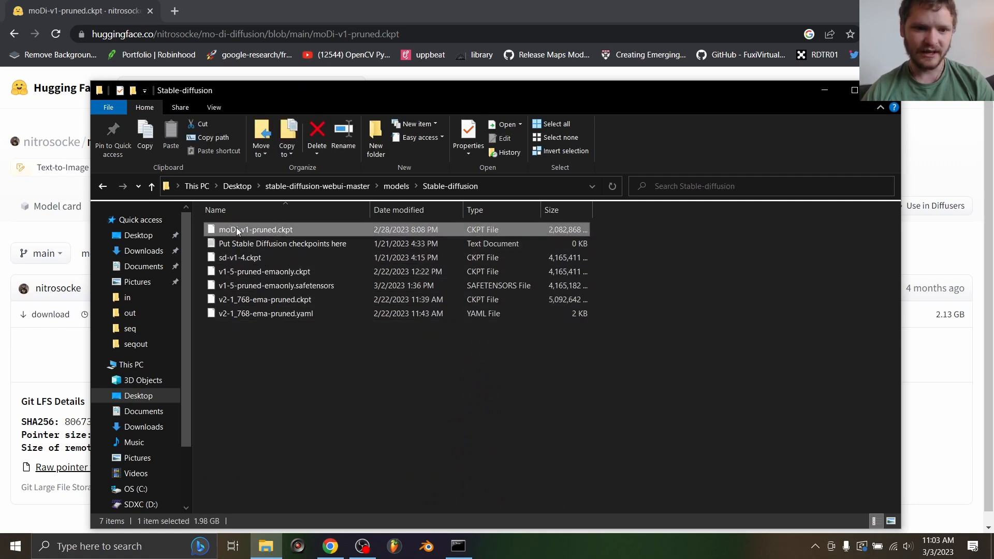
mouse_move(256, 228)
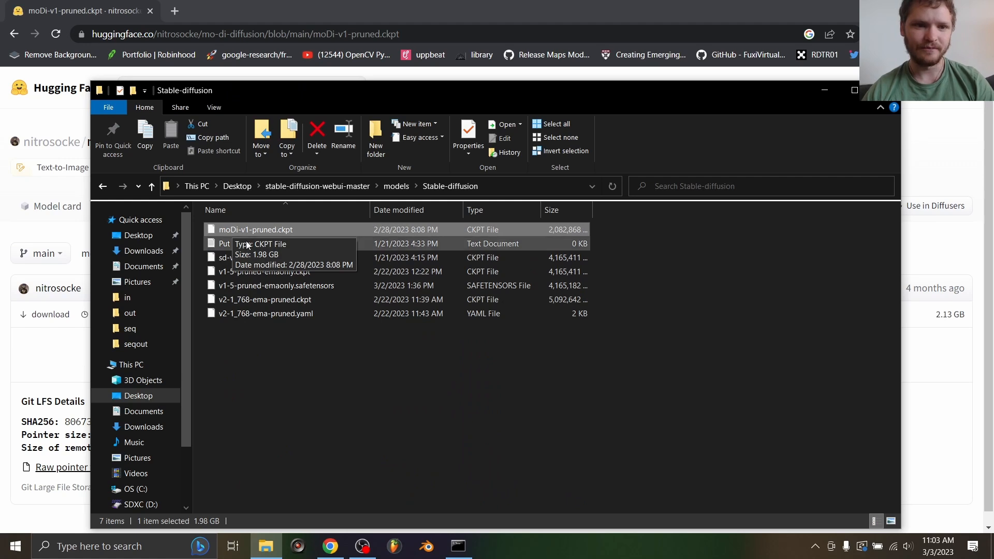
click(457, 545)
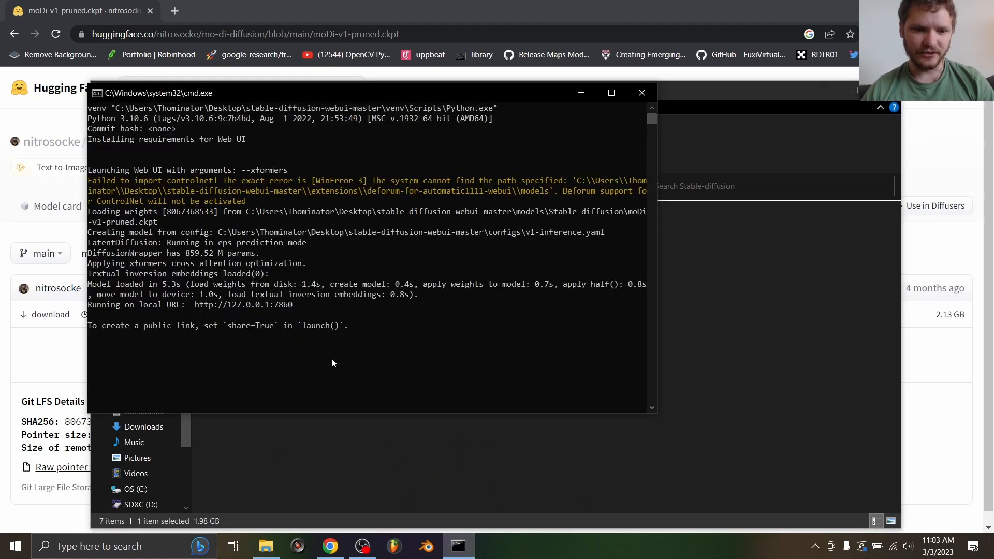
- Launch the web UI and load a selfie from Desktop > Dailies as the img2img source picture
double_click(242, 305)
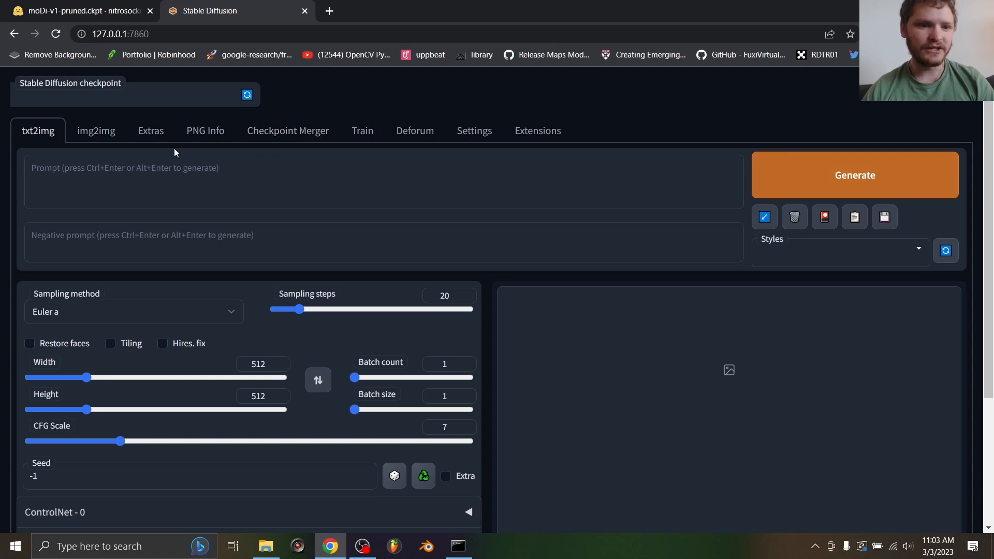
click(95, 131)
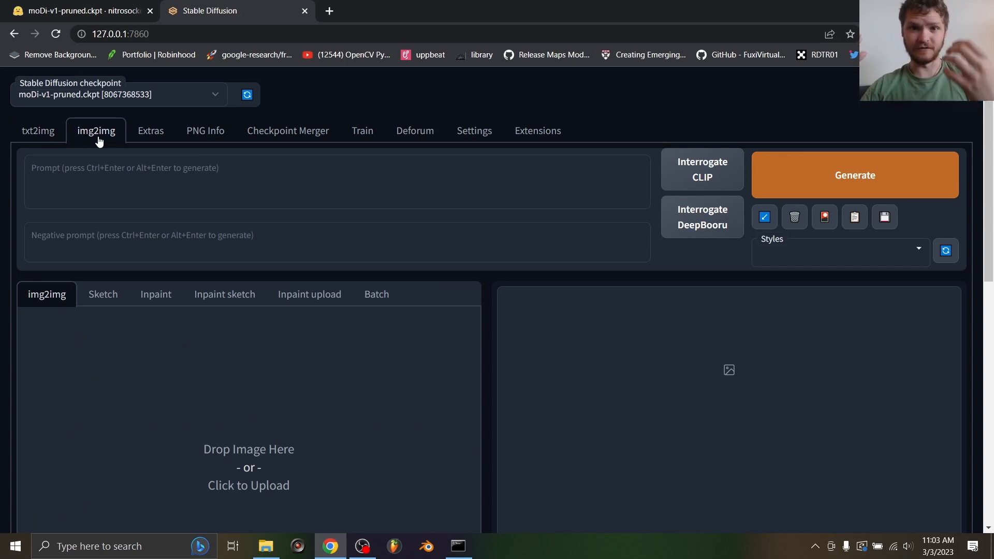
mouse_move(233, 456)
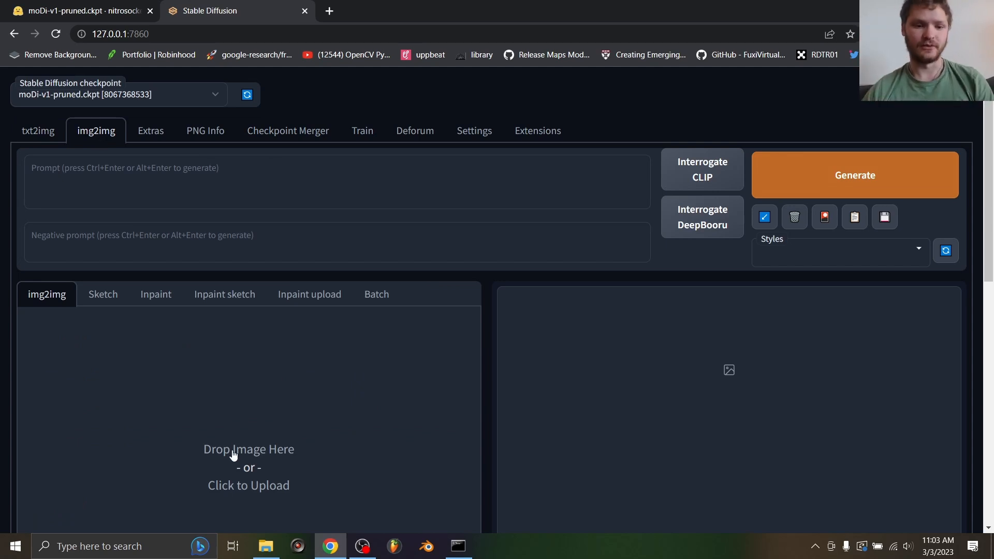
click(248, 448)
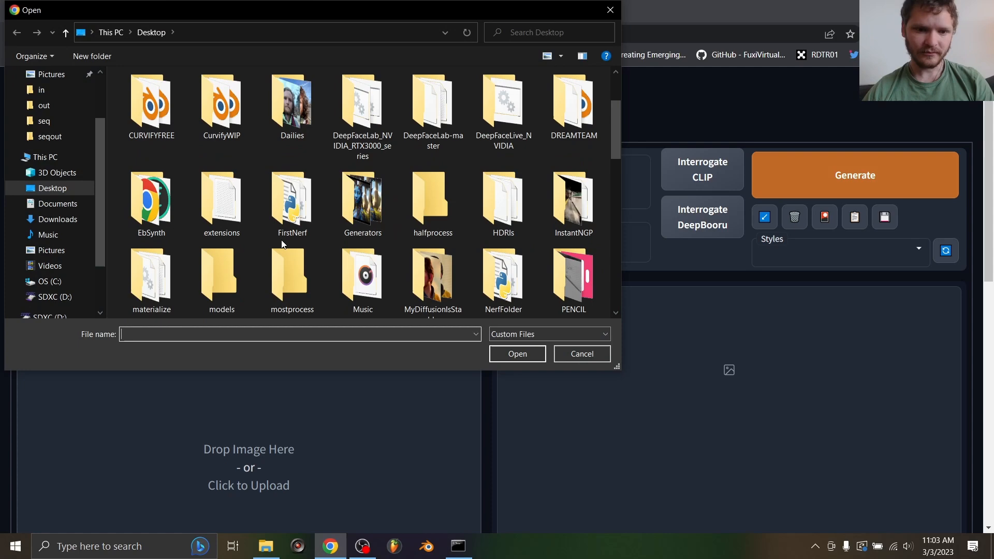
double_click(291, 102)
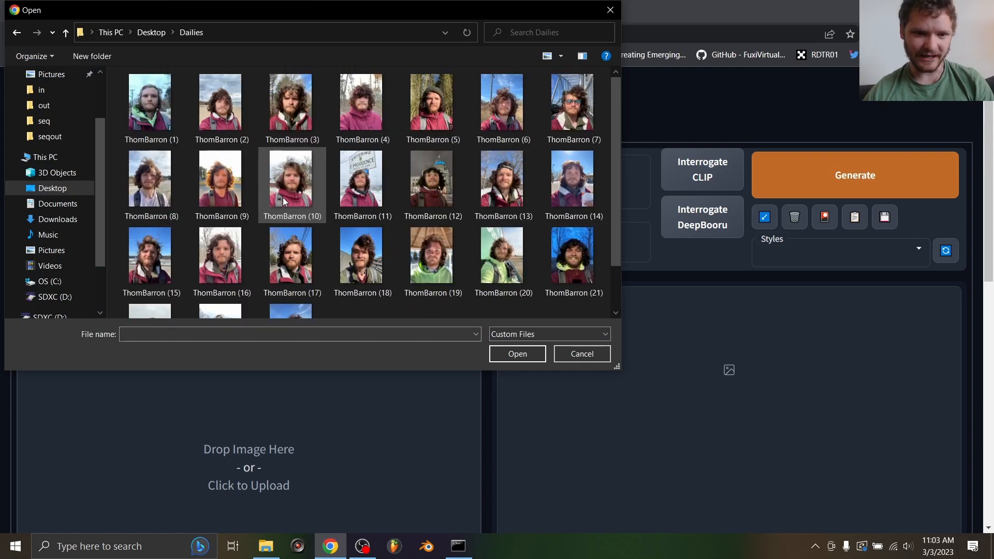
double_click(292, 177)
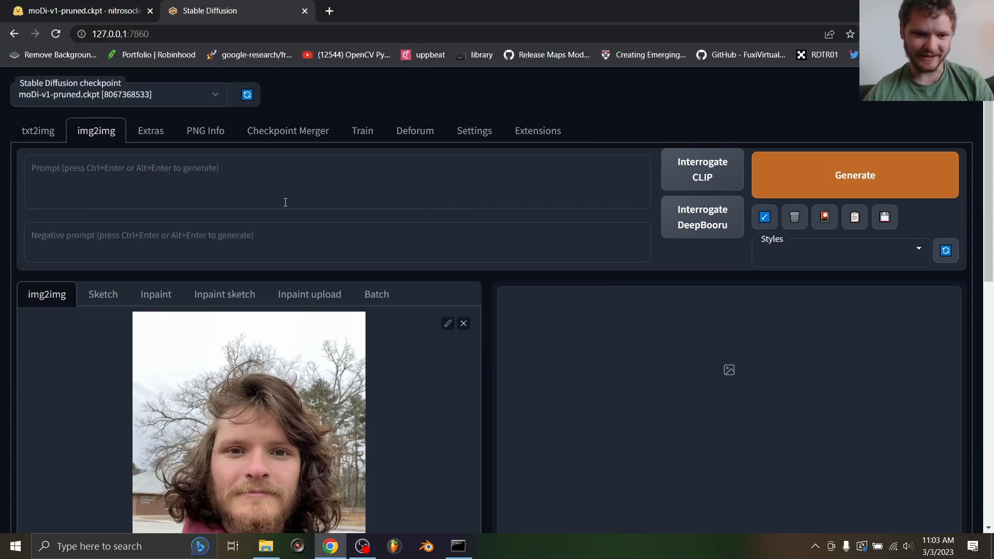
scroll(down, 3)
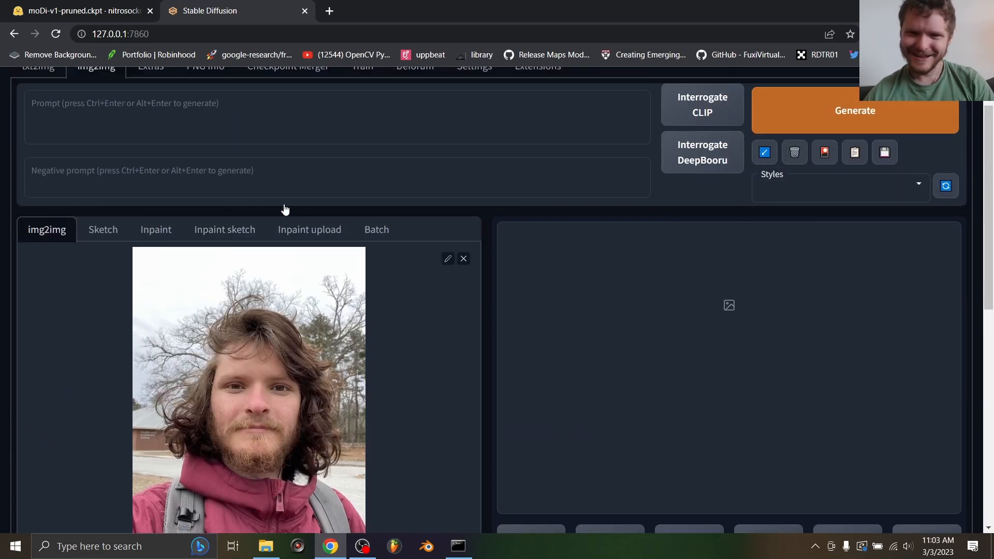
scroll(down, 3)
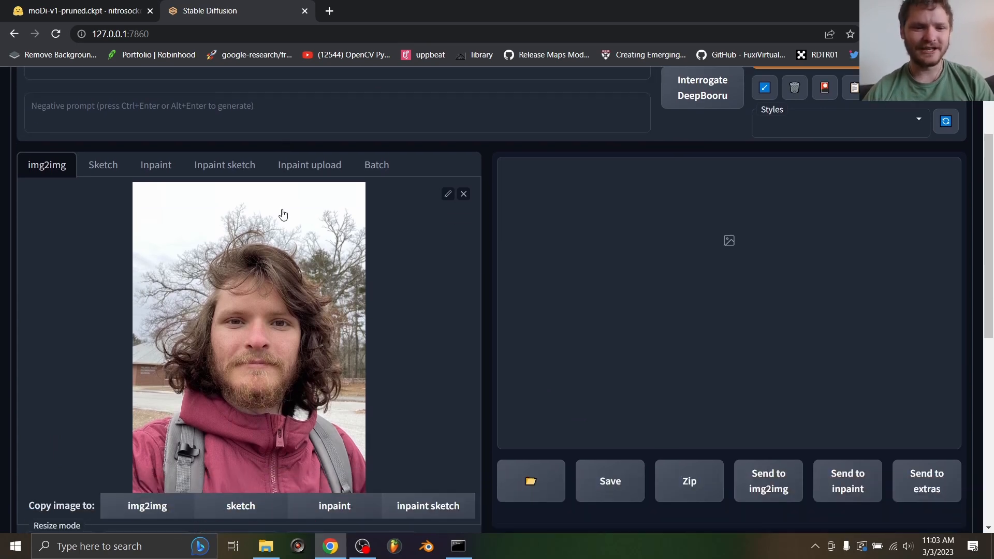
scroll(down, 3)
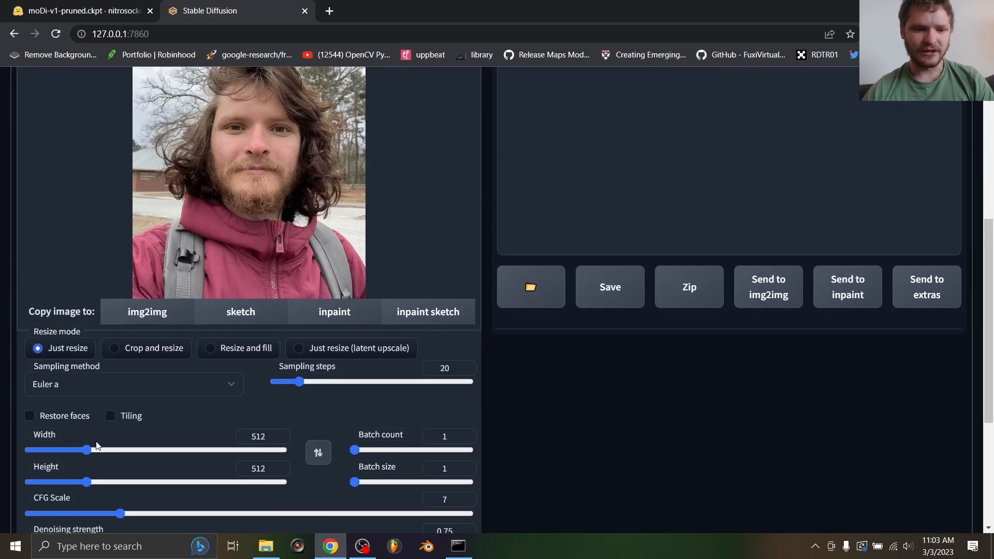
drag(76, 451, 87, 450)
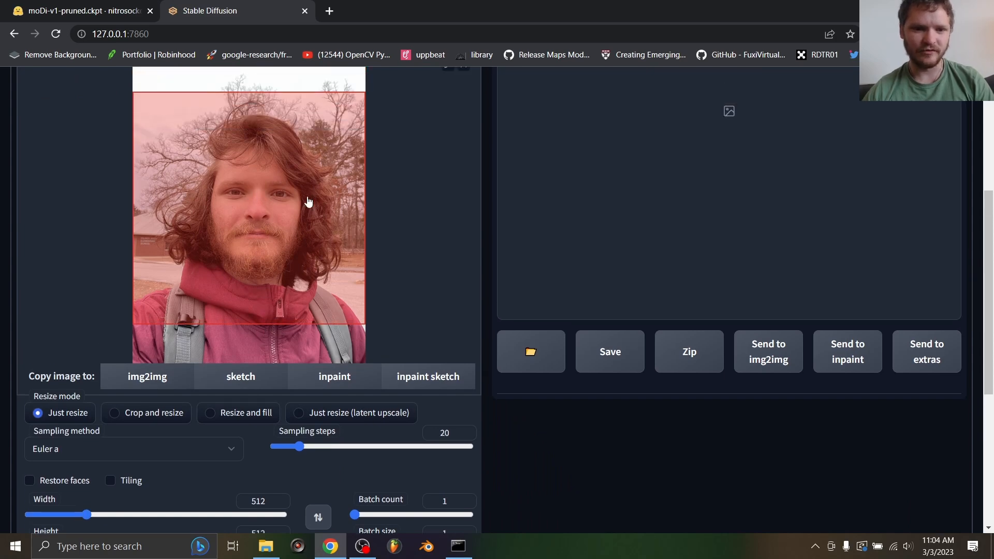
click(114, 447)
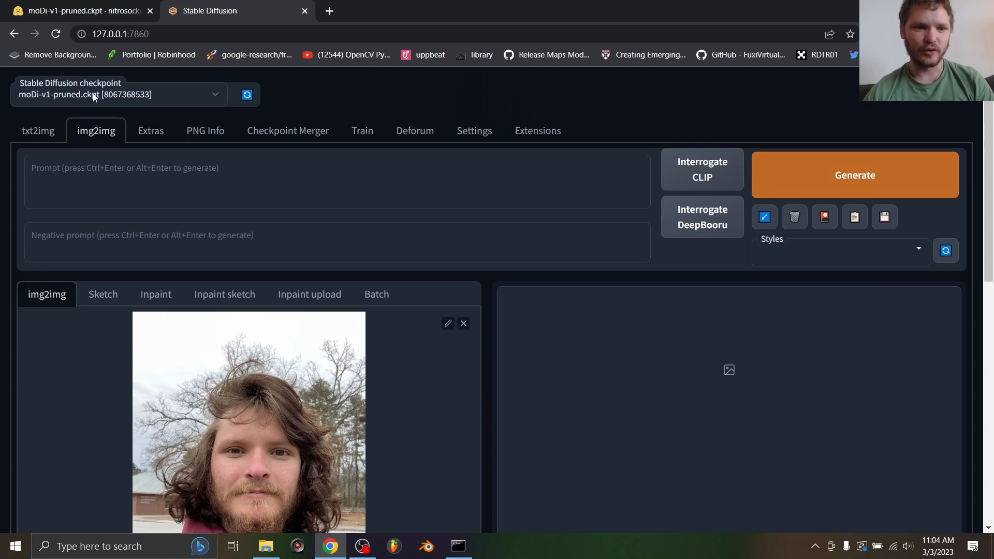
- Keep moDi-v1-pruned.ckpt selected in the checkpoint list and start the prompt 'modern disn'
click(118, 94)
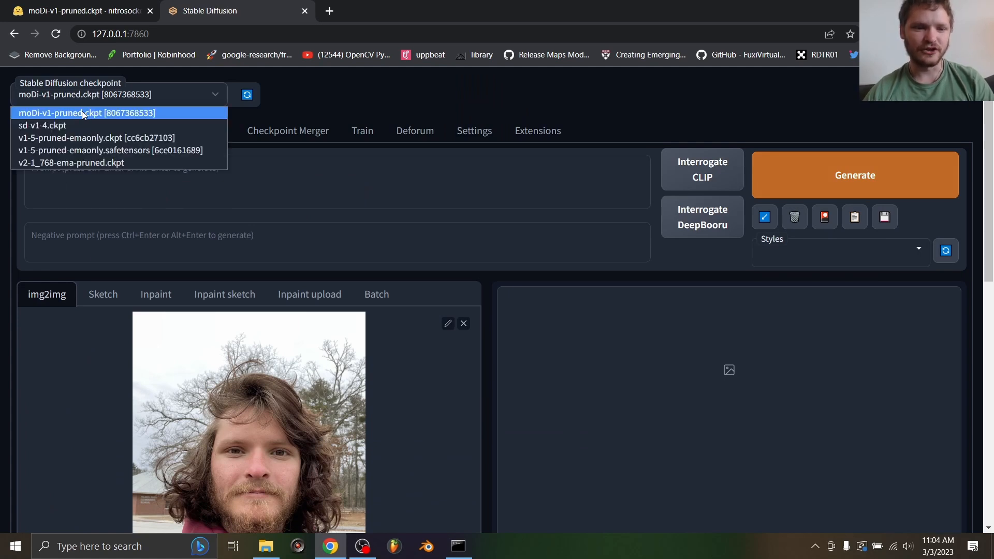
click(86, 113)
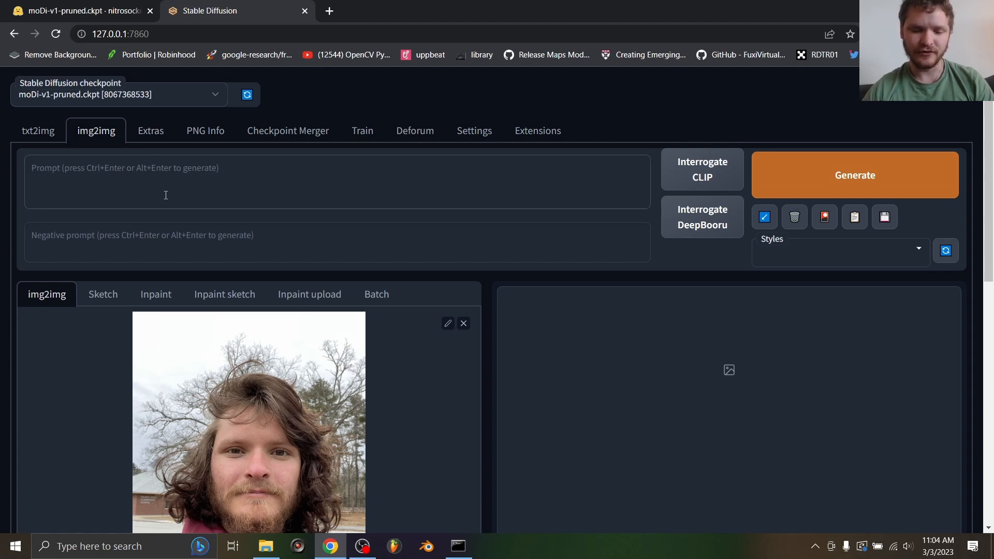
text(modern disn)
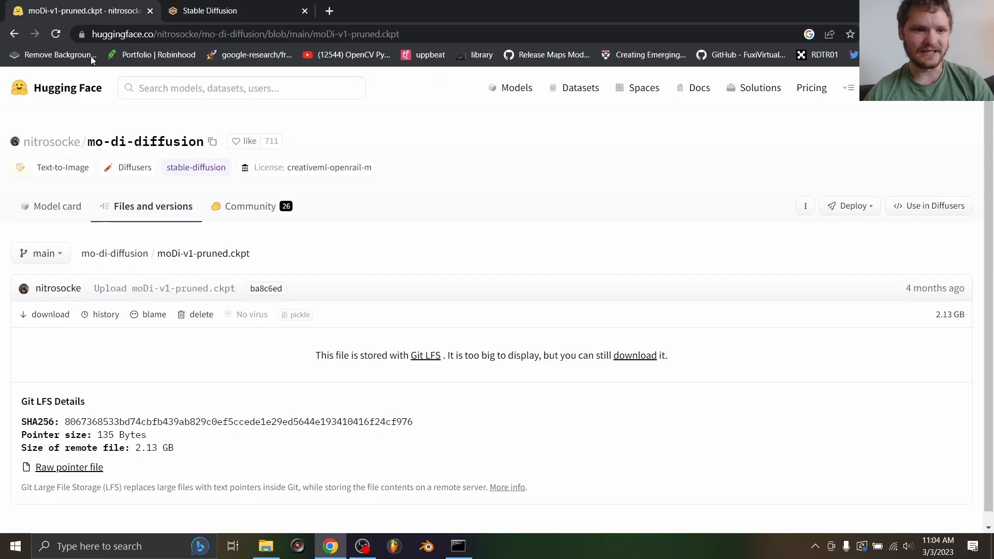
- Go back to the mo-di-diffusion model card for the 'modern disney style' tokens, then return to the web UI
click(14, 34)
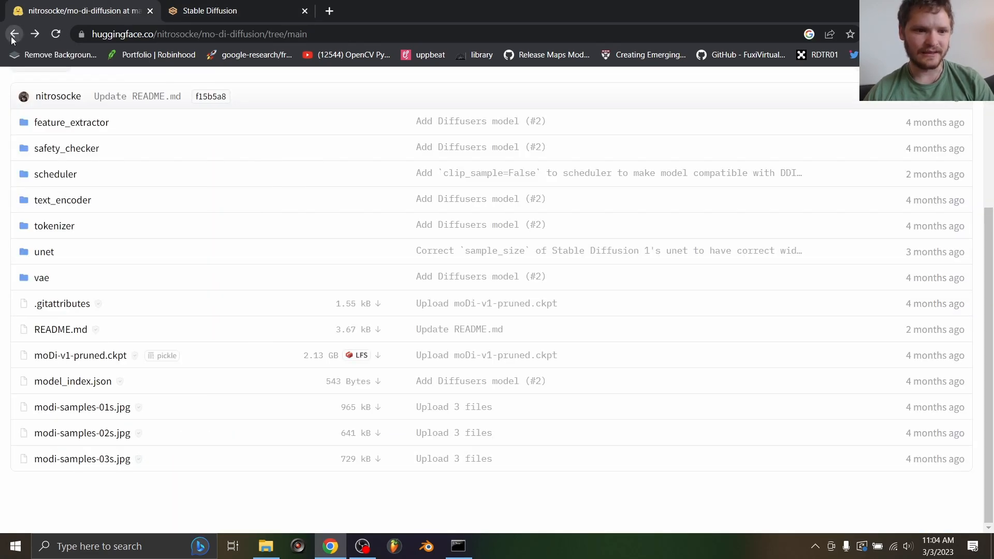
click(14, 33)
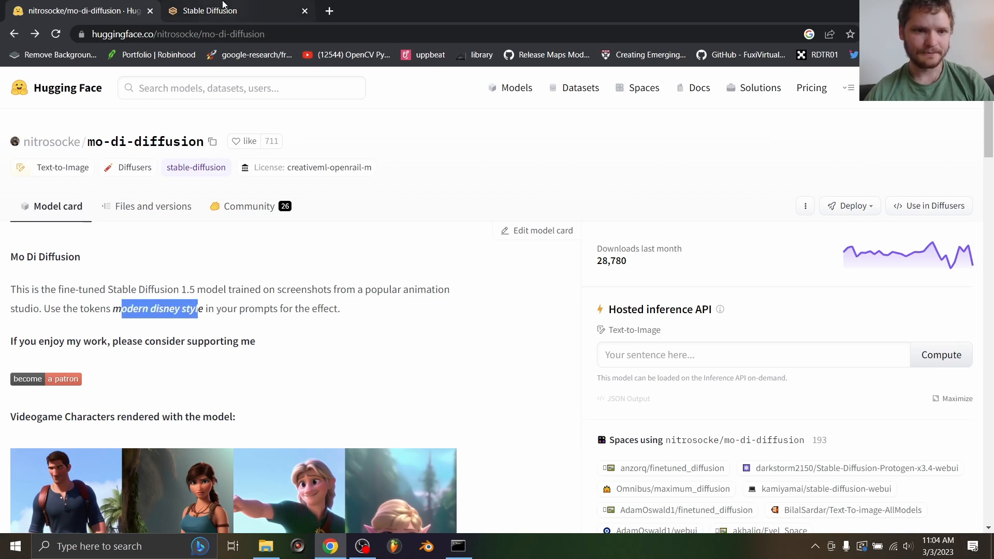
click(212, 11)
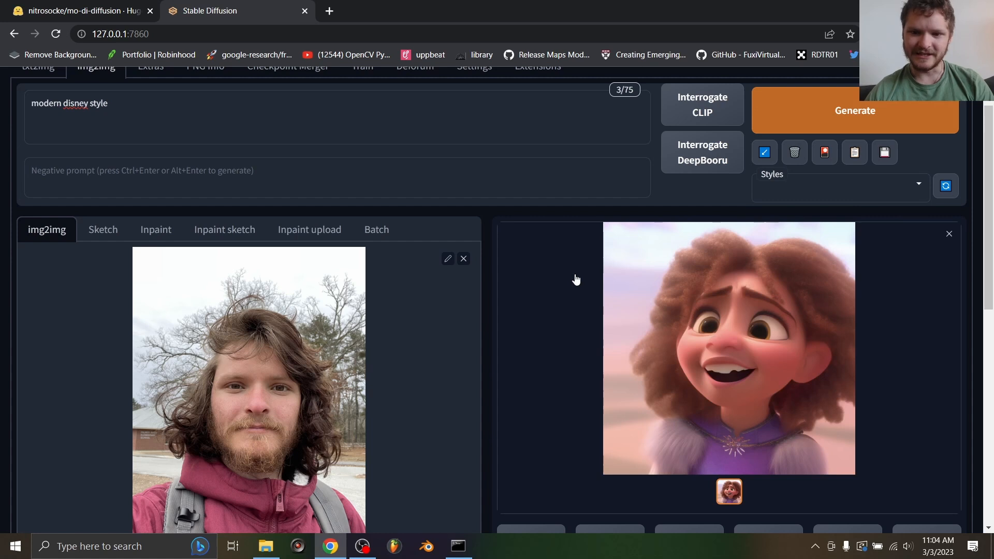
mouse_move(312, 362)
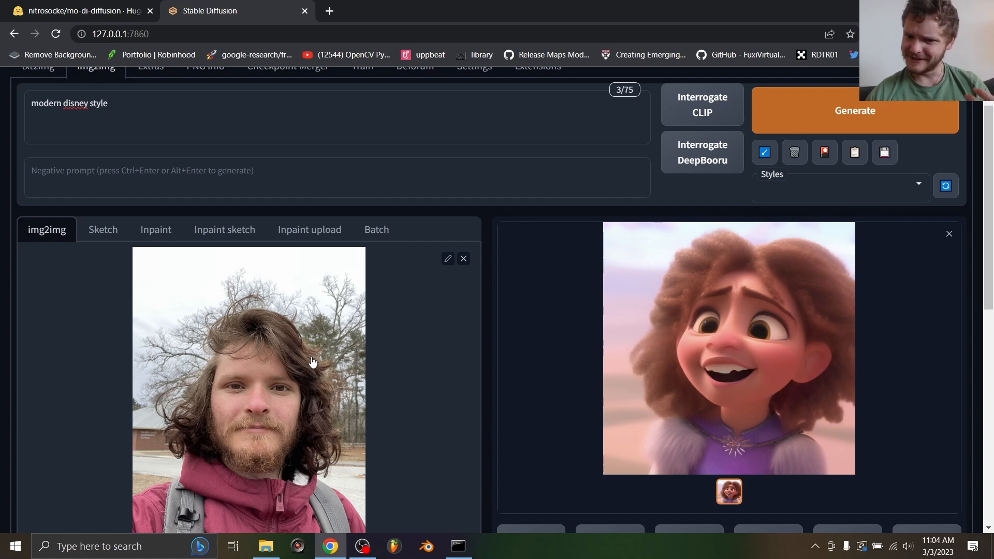
mouse_move(398, 357)
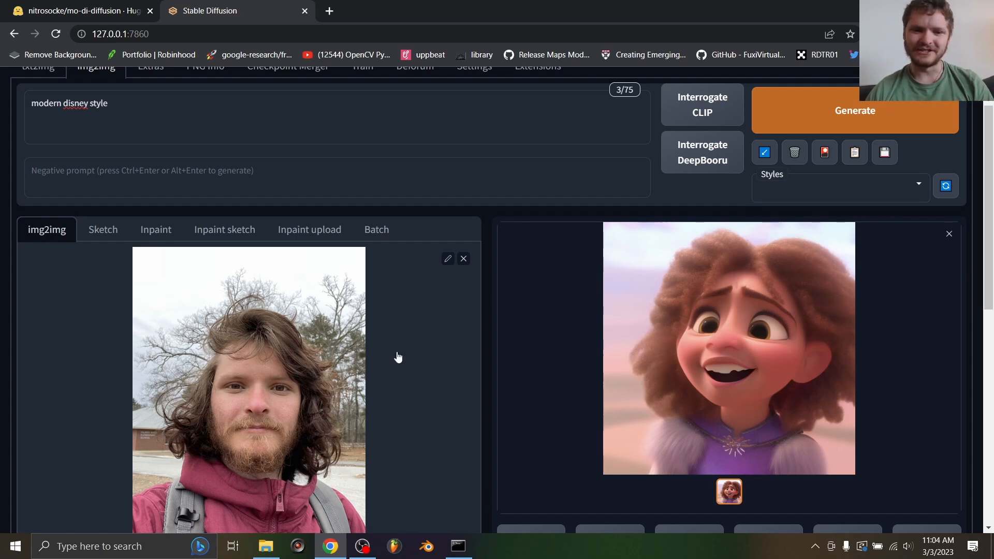
mouse_move(517, 330)
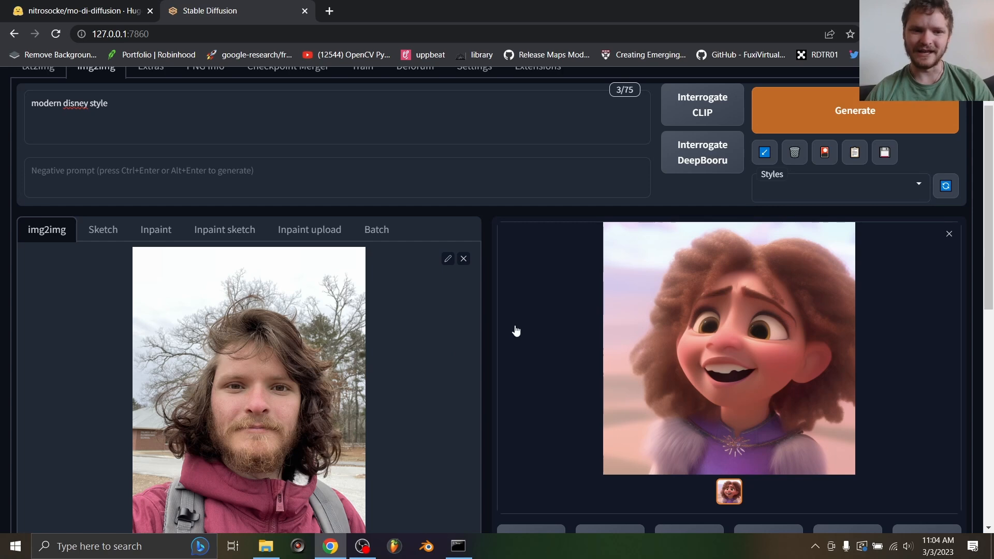
- Review the generated Disney-style portrait and its details: 20 Euler a steps, CFG 7, denoising 0.75
scroll(down, 3)
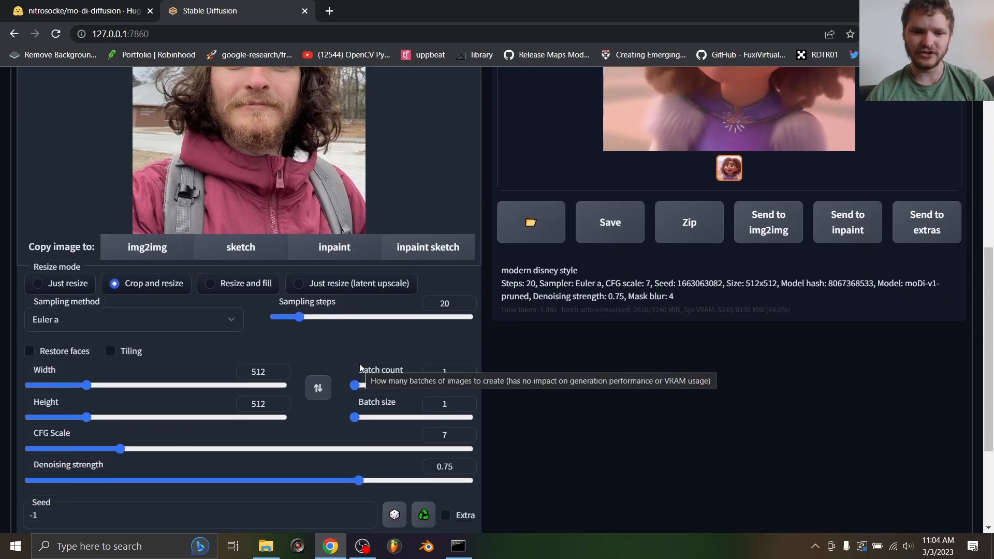
- Lower denoising strength to about 0.52 and regenerate the selfie as a long-haired cartoon man
drag(359, 479, 257, 479)
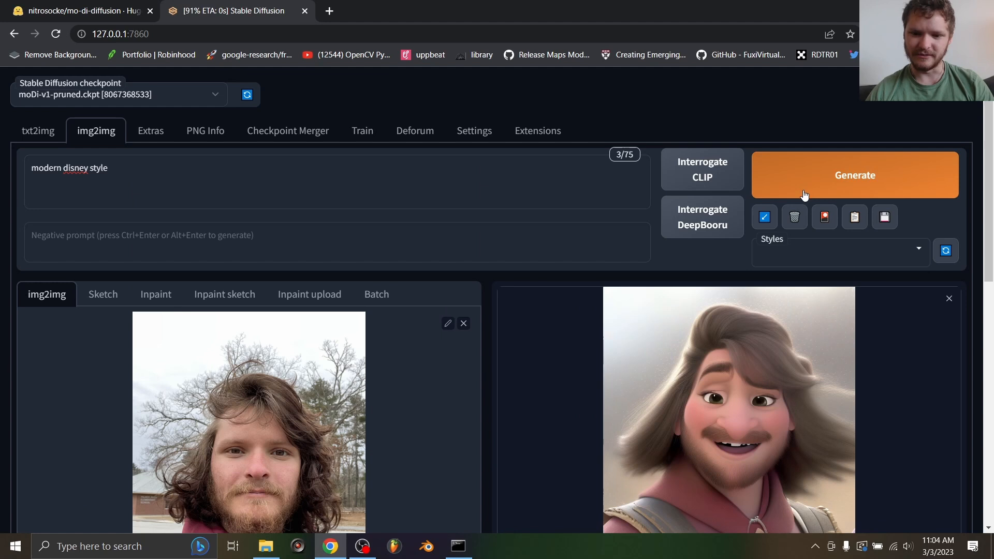
scroll(down, 3)
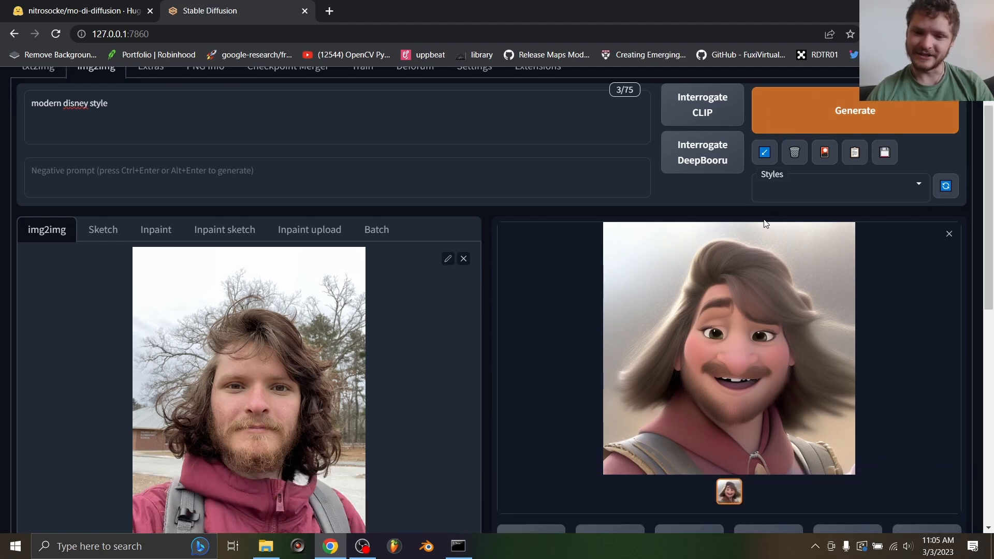
mouse_move(466, 321)
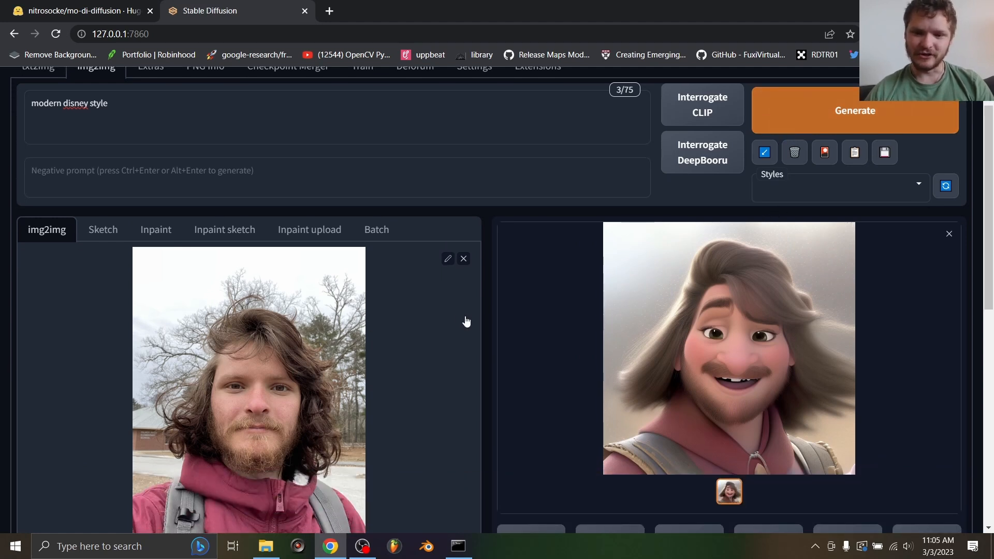
scroll(down, 3)
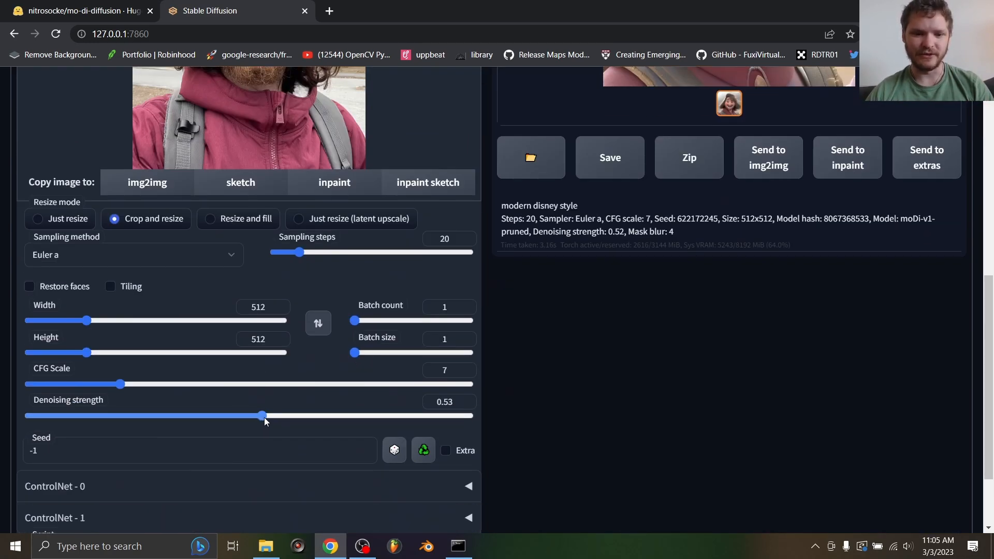
- Restore denoising strength to 0.75, select the img2img alternative test script, and untick Override prompt
drag(262, 416, 355, 416)
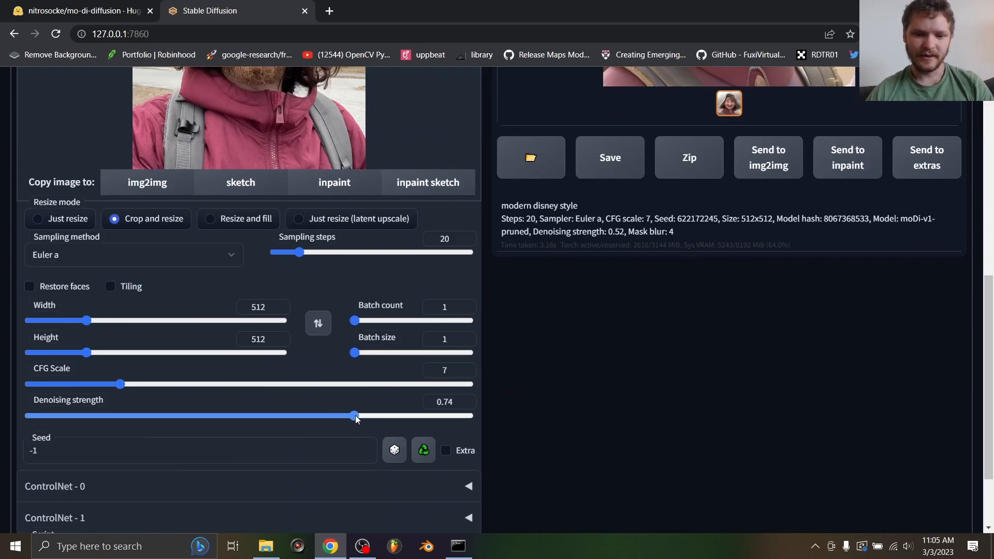
scroll(down, 3)
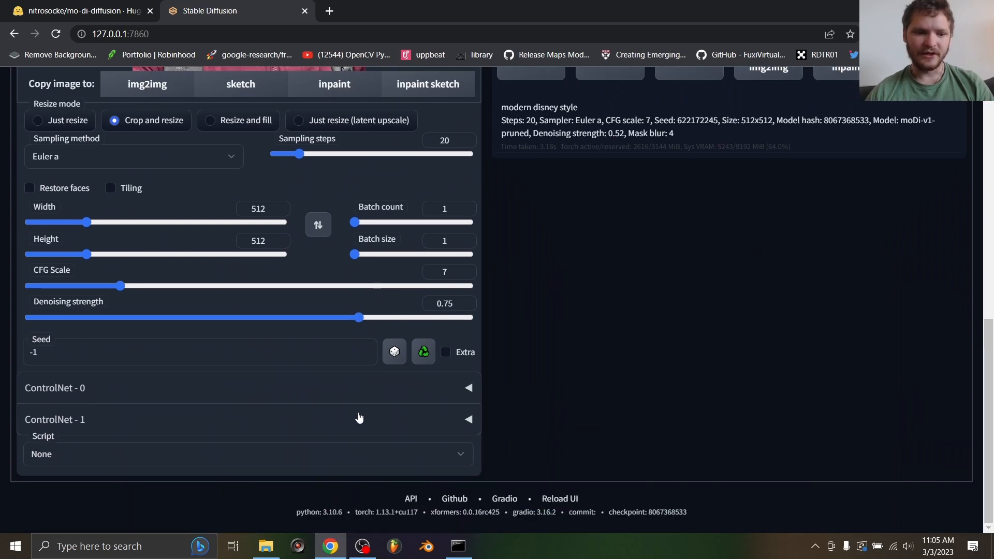
mouse_move(102, 383)
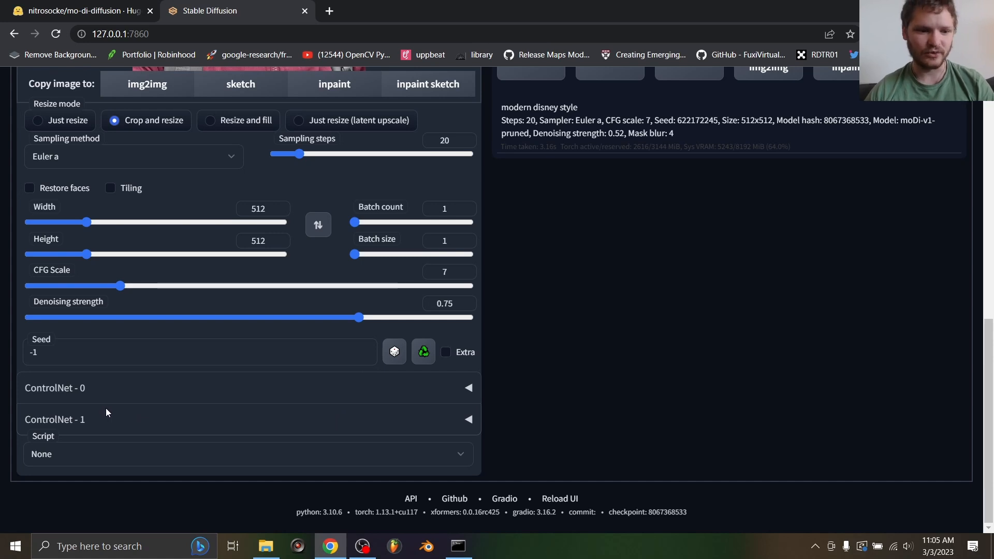
click(248, 454)
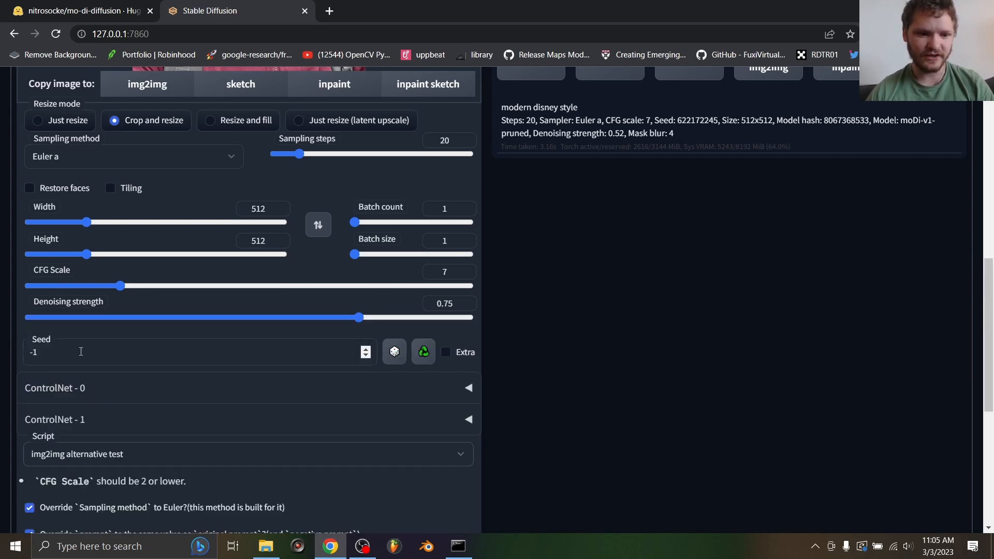
scroll(down, 3)
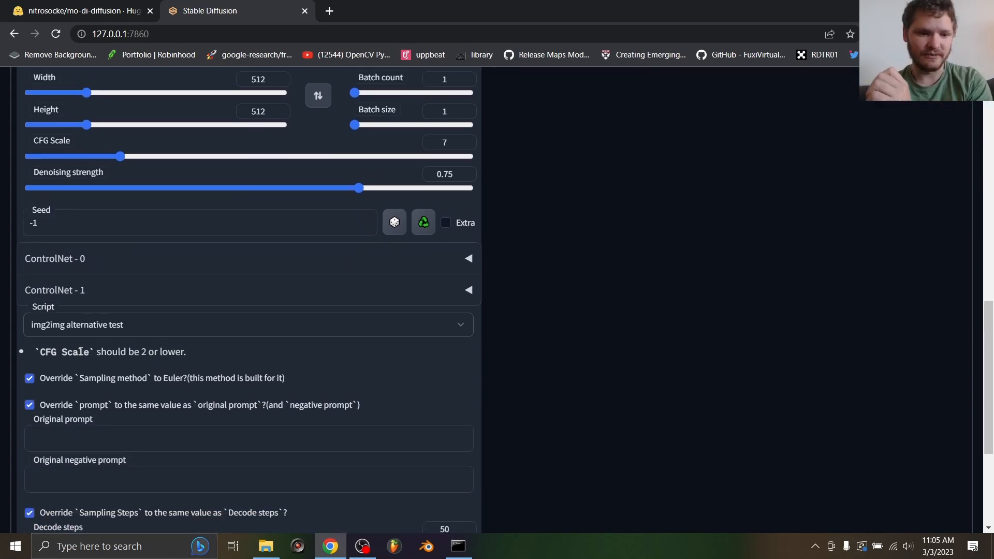
click(29, 405)
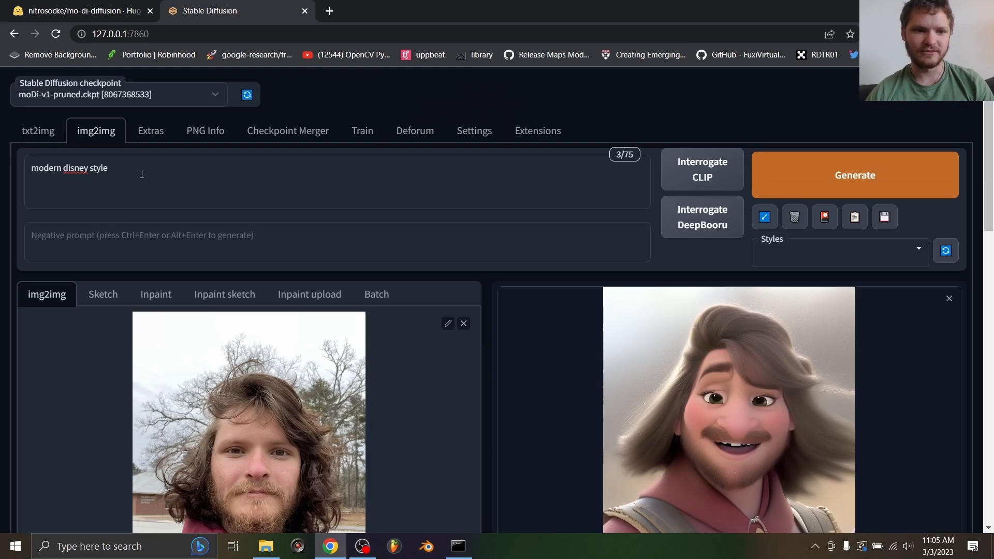
scroll(down, 3)
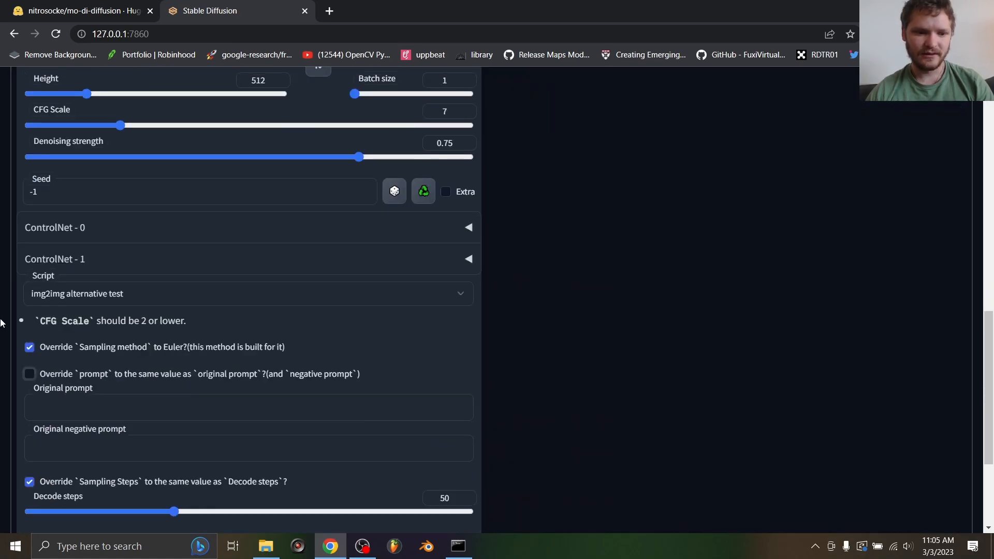
scroll(down, 3)
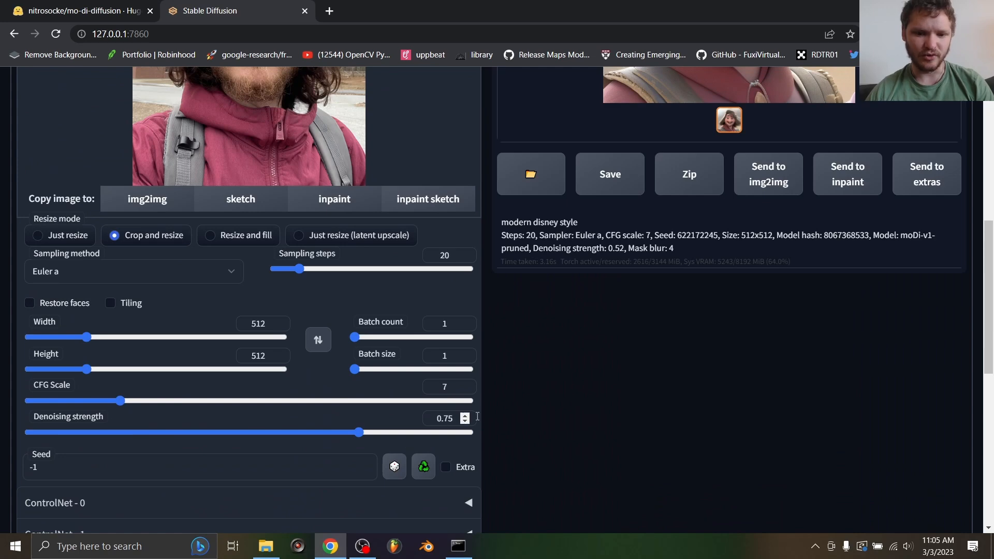
scroll(down, 3)
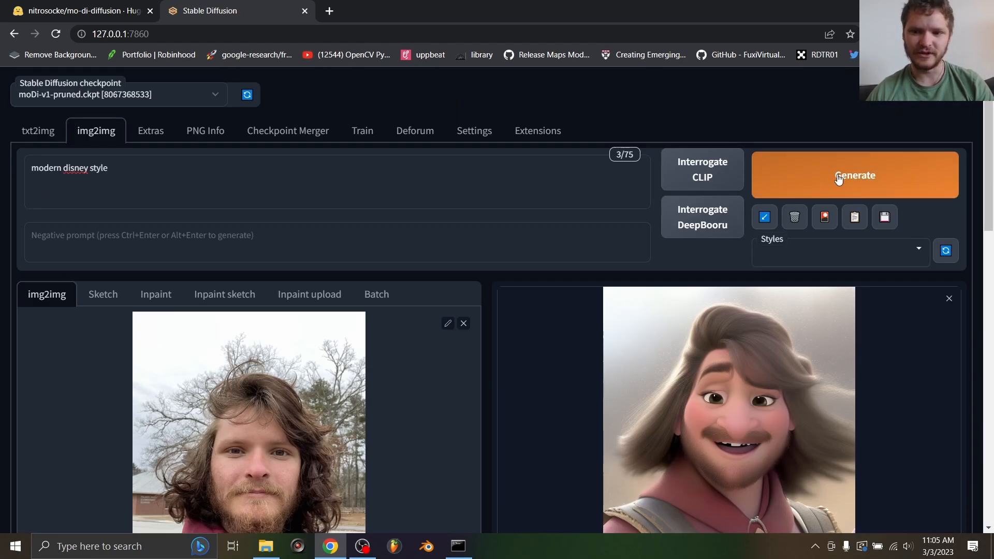
- Generate with the alternative test script, yielding a long-haired cartoon girl from the selfie
click(854, 175)
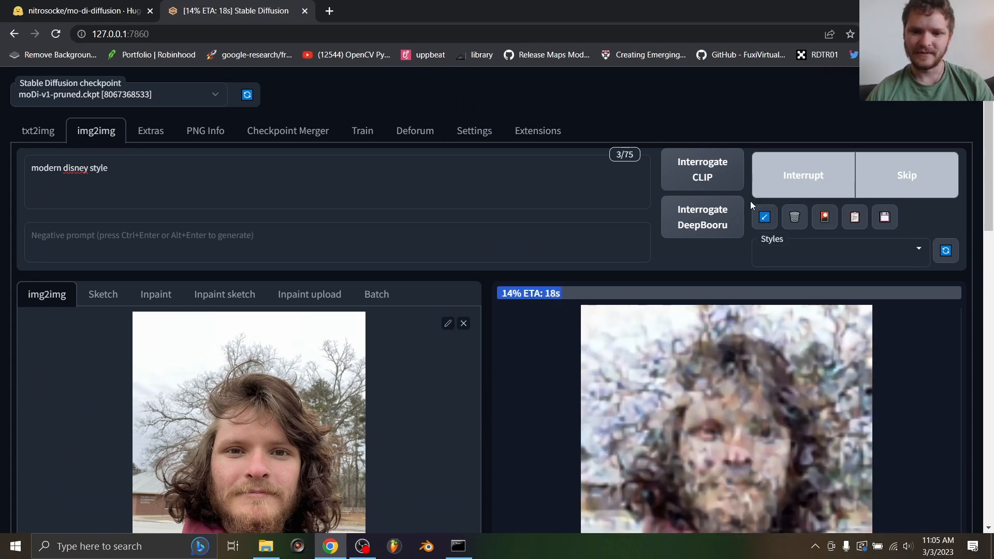
scroll(down, 3)
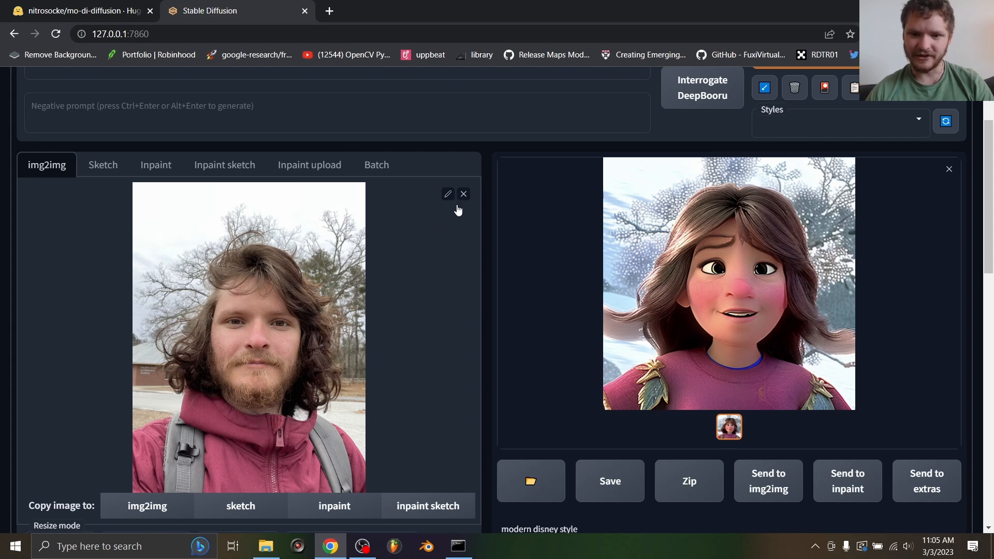
scroll(down, 3)
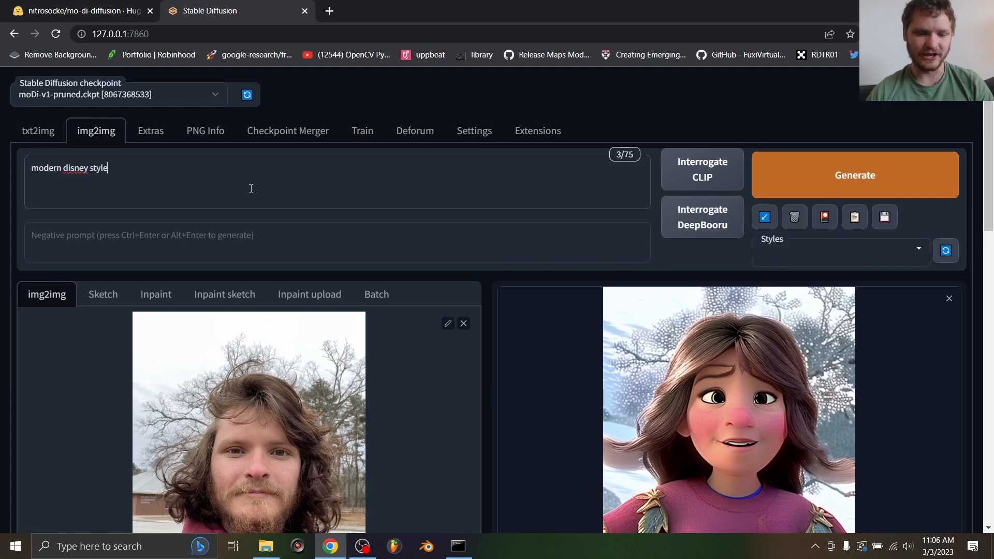
- Append ', man' to the prompt, set 'woman' as negative prompt, and generate a bearded cartoon man
text(, man)
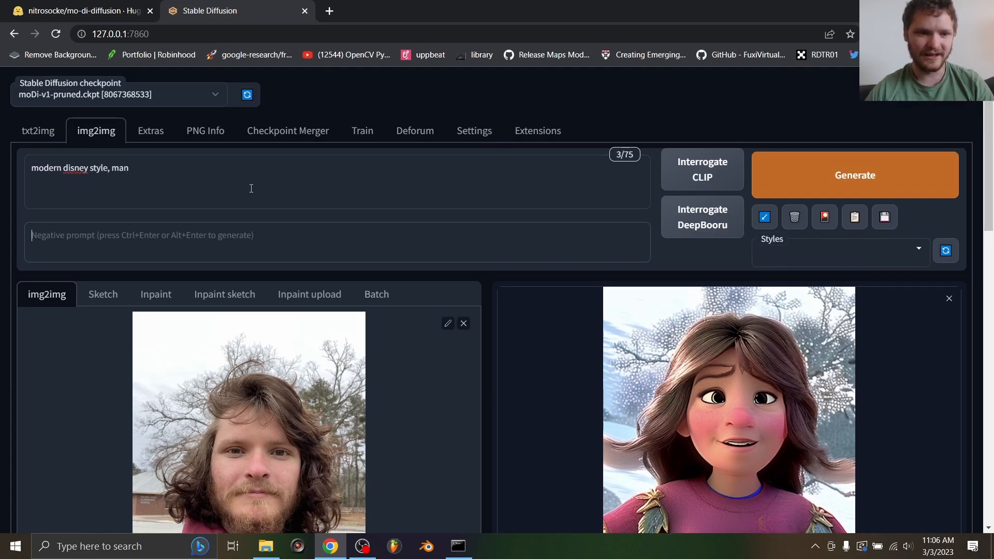
text(woman)
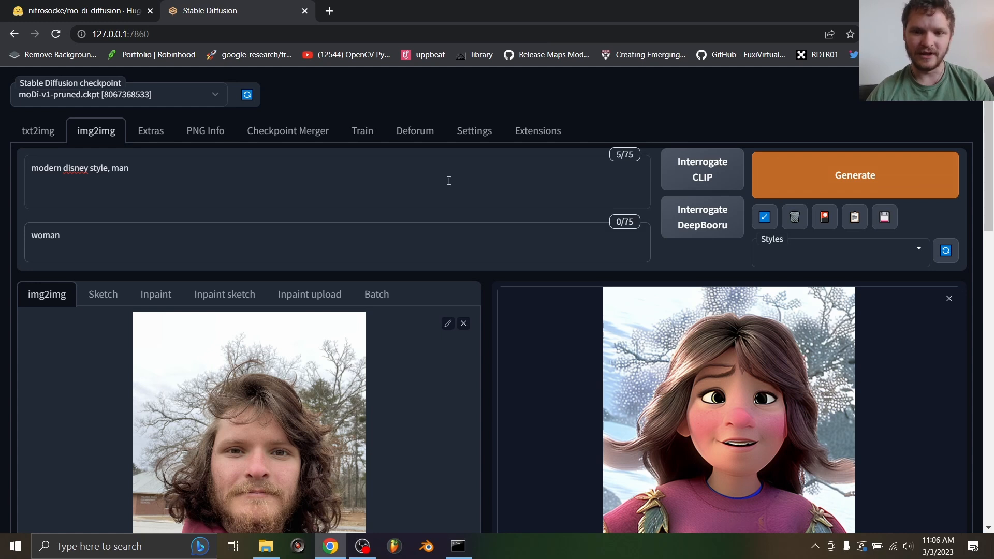
click(854, 174)
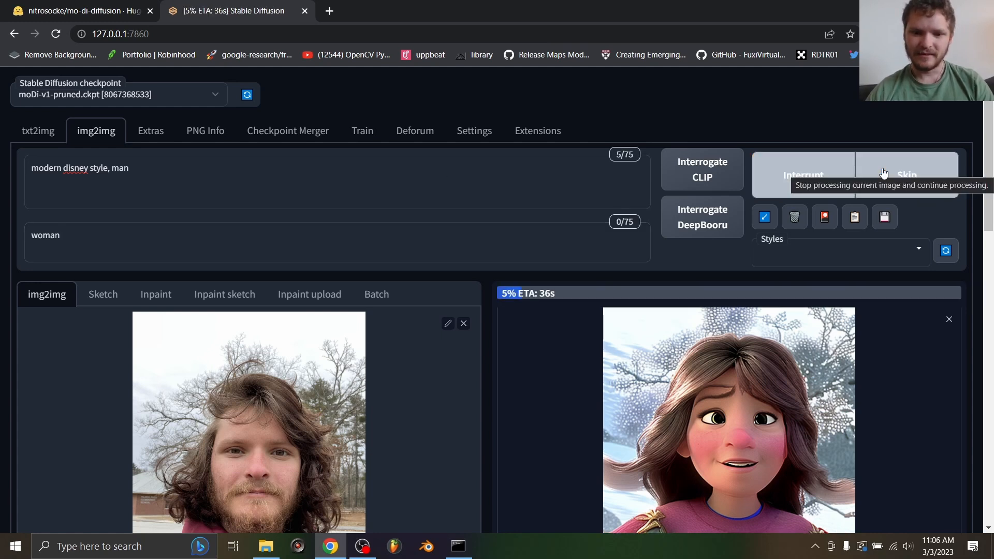
scroll(down, 3)
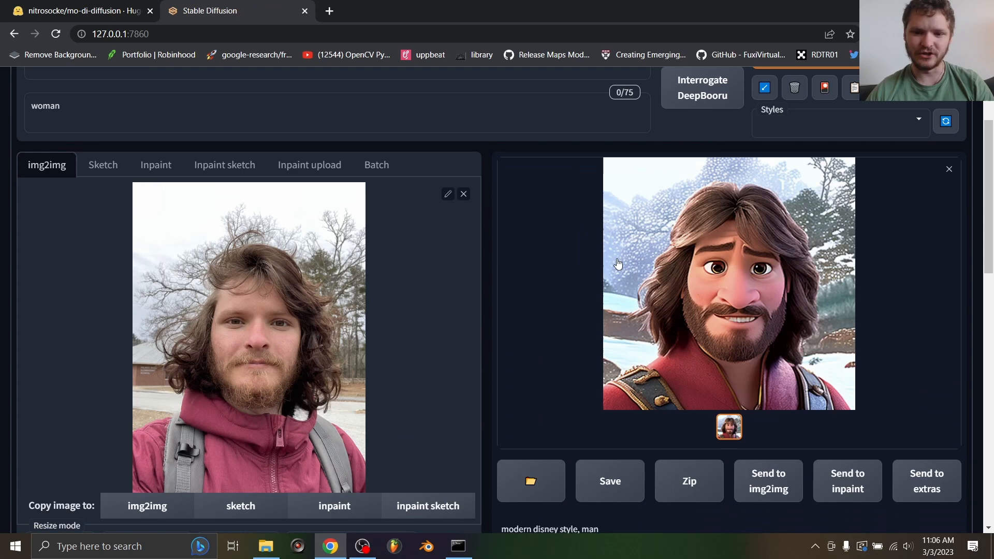
scroll(down, 3)
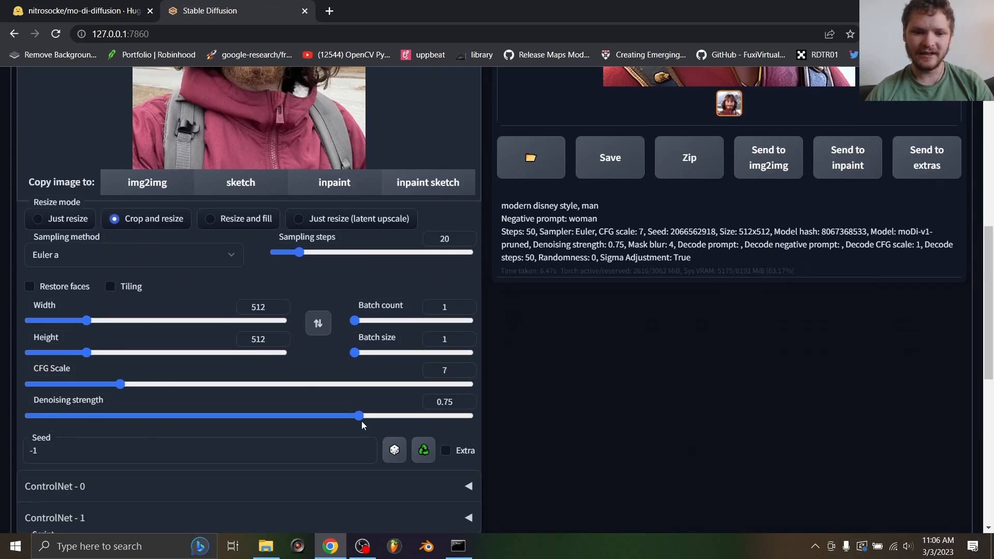
- Nudge the denoising strength slightly lower and generate another bearded cartoon version
drag(360, 416, 309, 416)
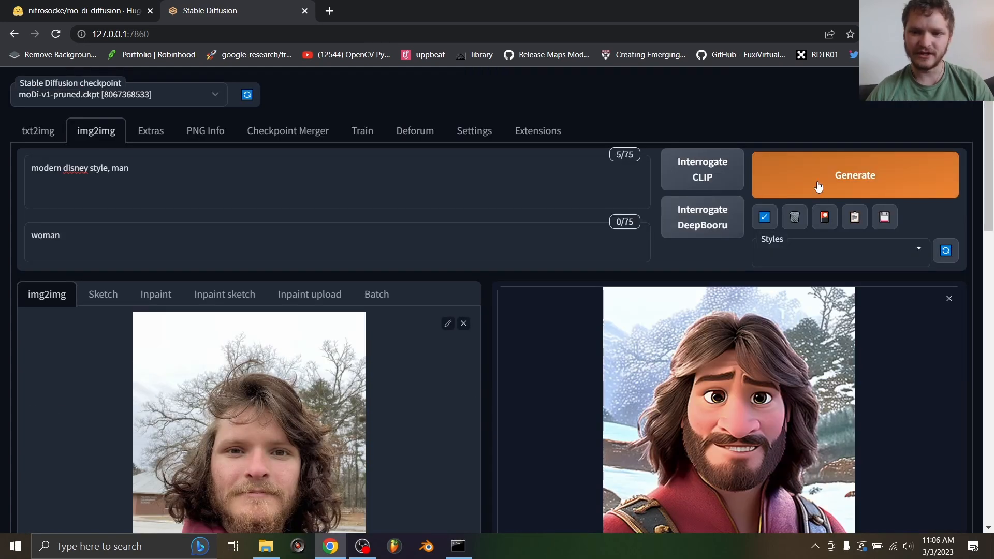
click(854, 175)
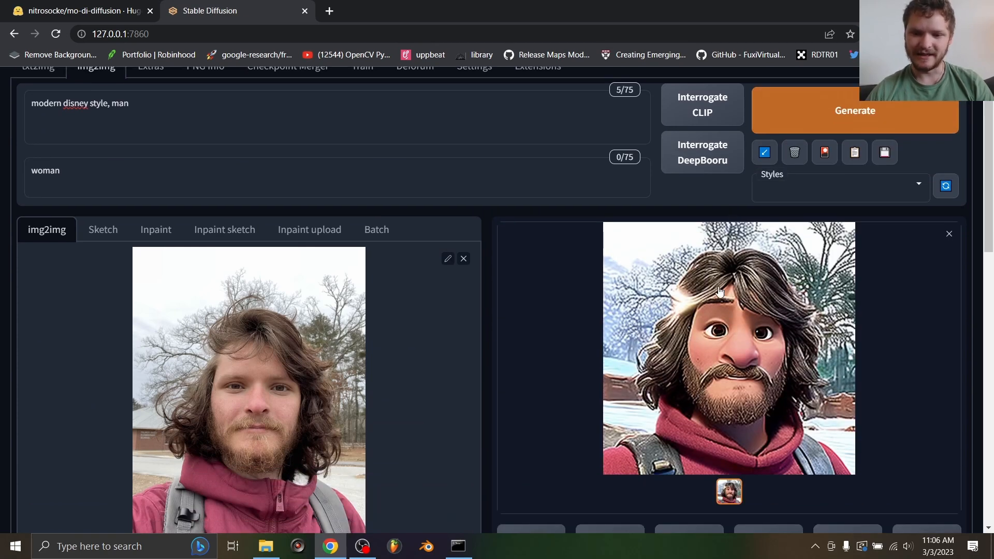
mouse_move(578, 355)
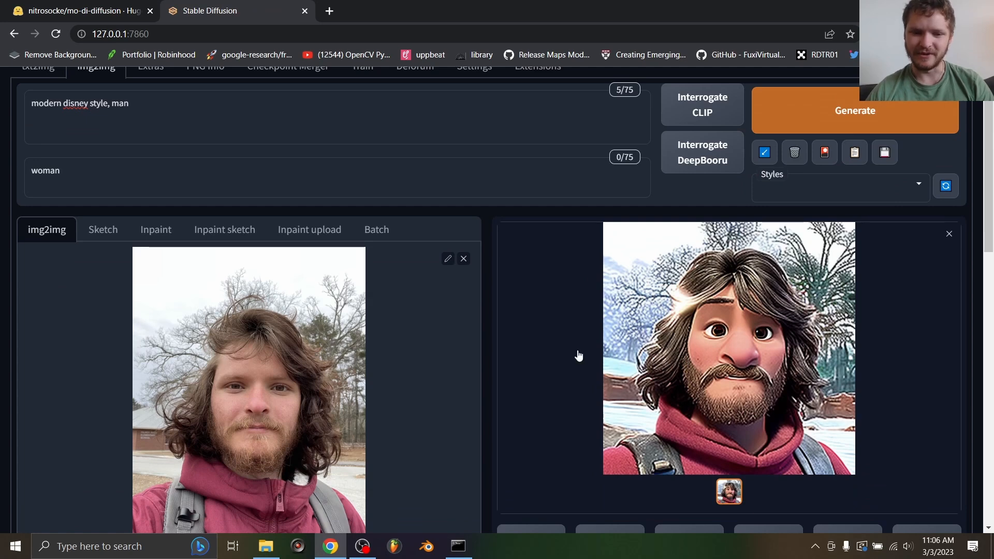
mouse_move(458, 274)
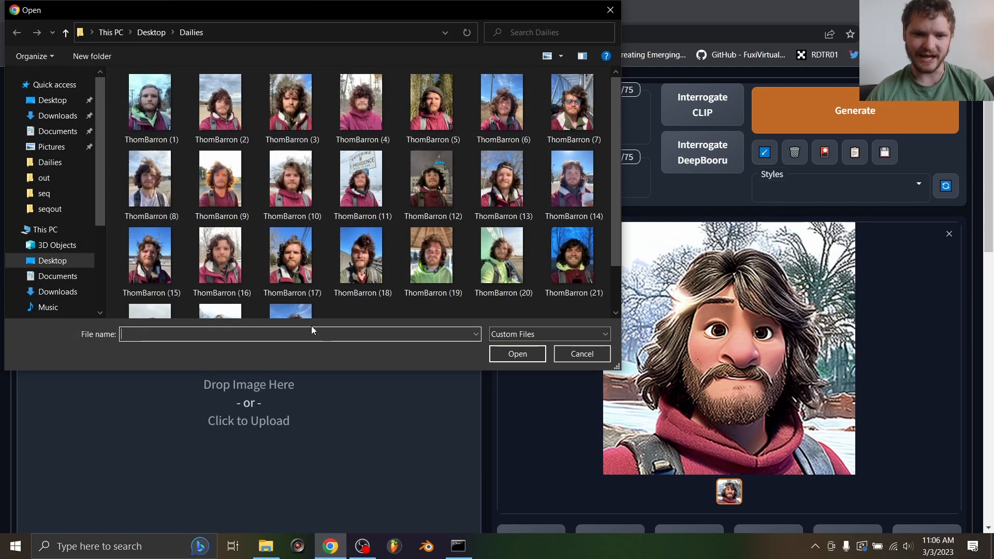
- Generate a bearded Disney-style cartoon man from the blue-raincoat selfie and review the result
scroll(down, 3)
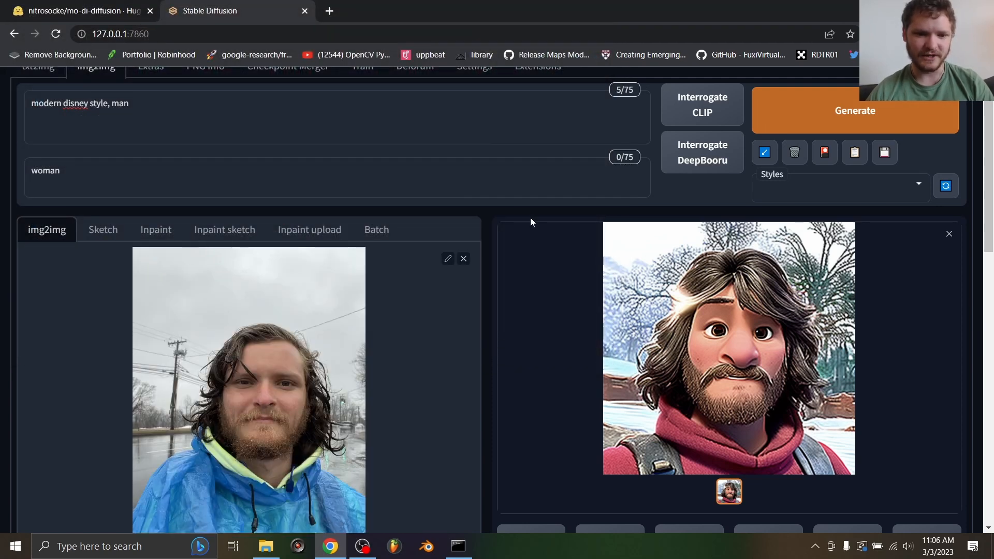
click(854, 111)
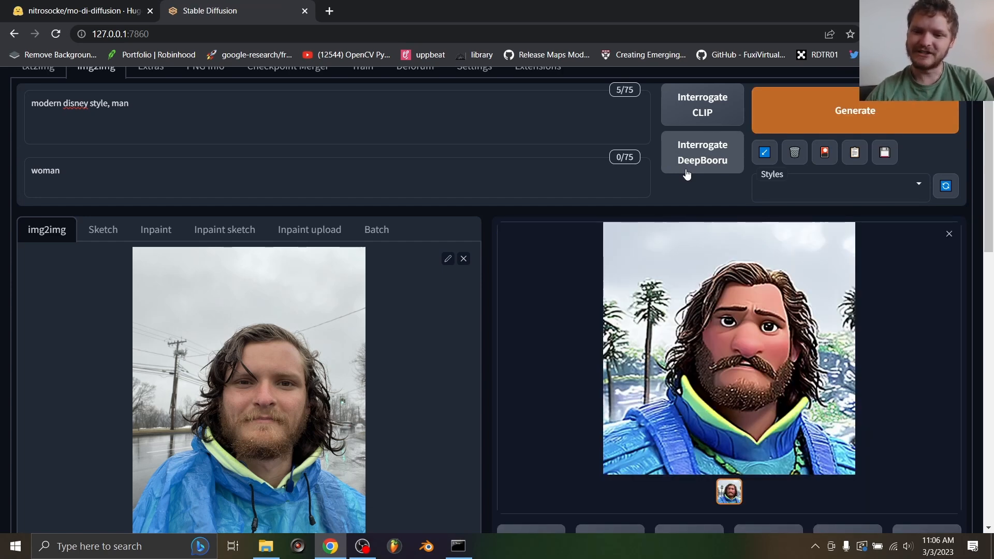
scroll(down, 3)
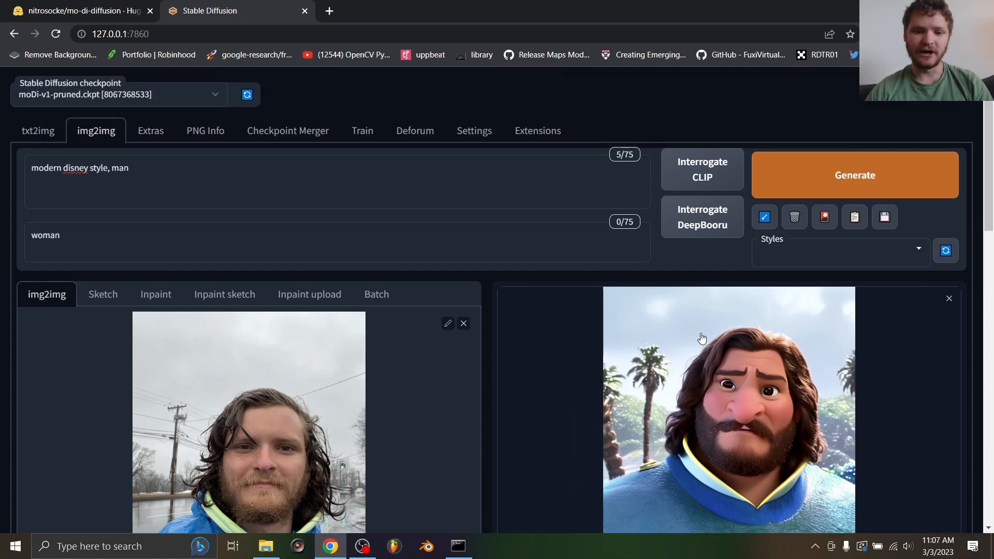
click(728, 412)
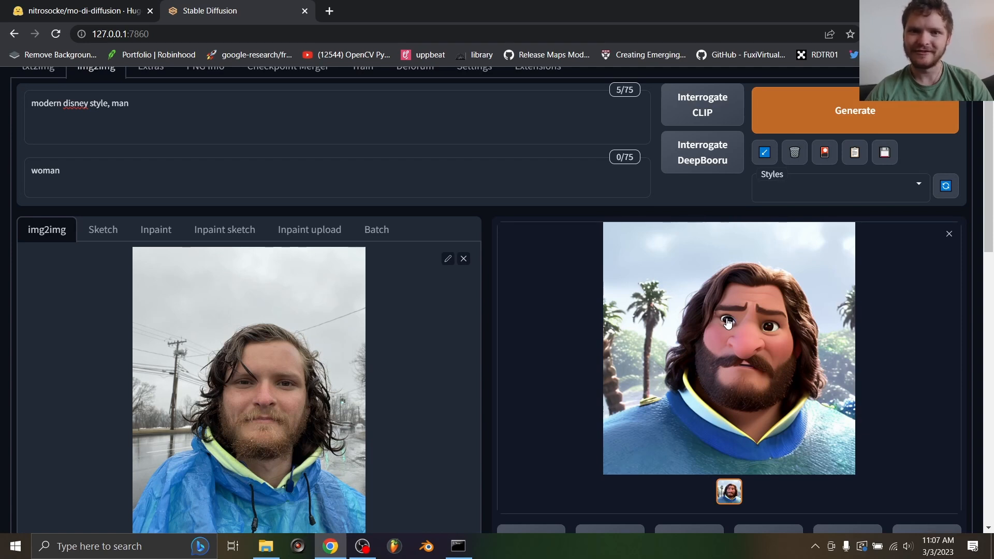
mouse_move(708, 320)
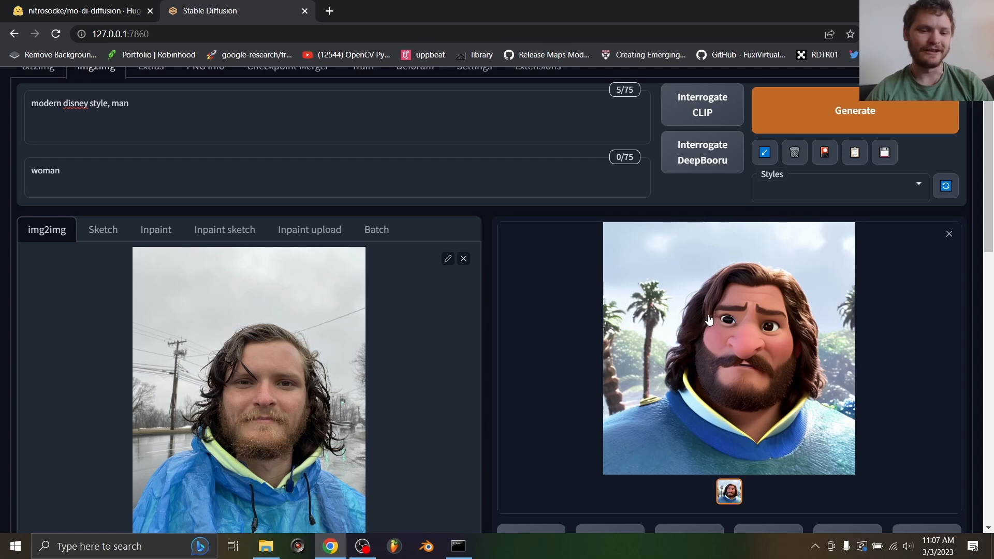